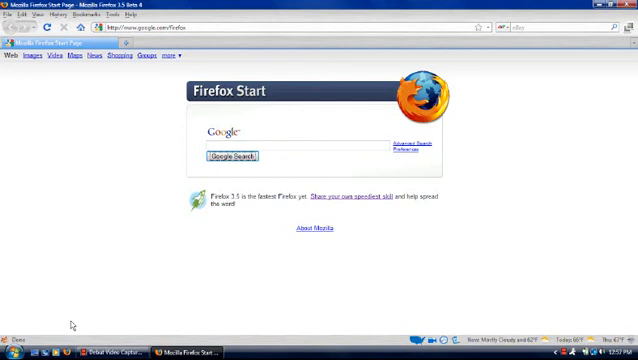
{"action": "mouse_move", "coordinate": [76, 196]}
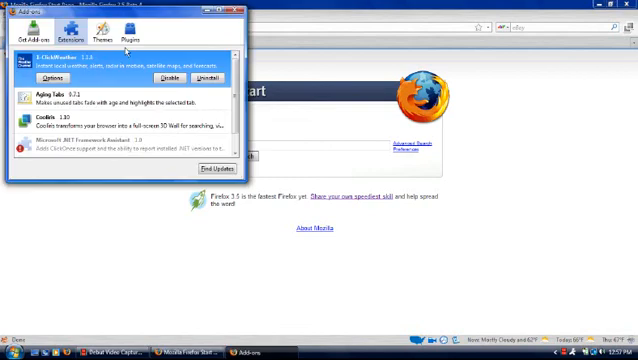
Step: Search the Get Add-ons catalogue for 'personas'
{"action": "left_click", "coordinate": [30, 32]}
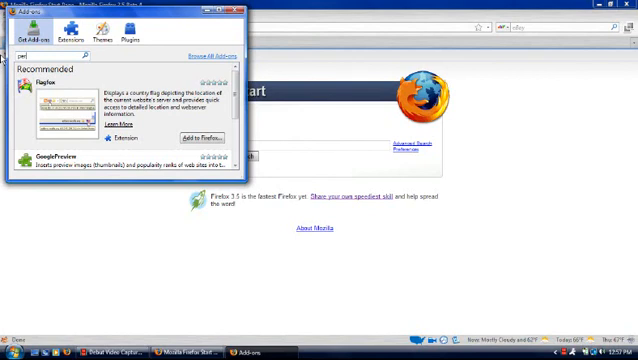
{"action": "type", "text": "personas"}
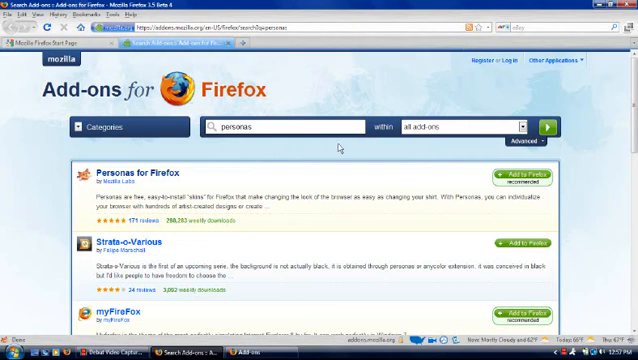
{"action": "mouse_move", "coordinate": [130, 171]}
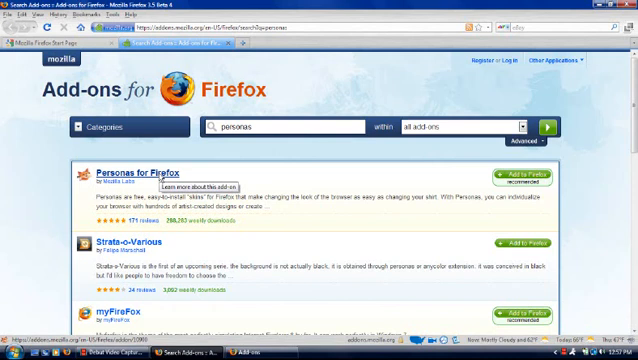
{"action": "mouse_move", "coordinate": [528, 175]}
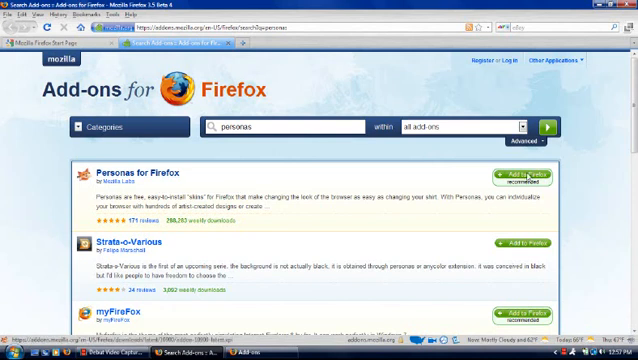
Step: Add Personas for Firefox to Firefox from the search results
{"action": "left_click", "coordinate": [516, 174]}
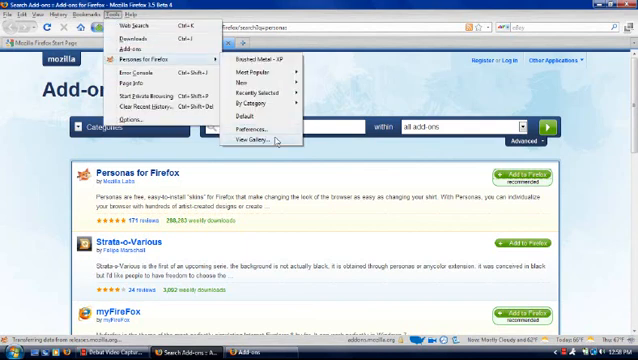
Step: Open the Personas View Gallery page and scroll through the popular personas
{"action": "left_click", "coordinate": [255, 142]}
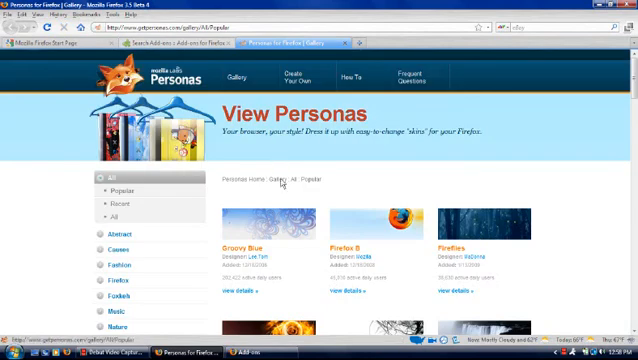
{"action": "scroll", "scroll_direction": "down", "scroll_amount": 3}
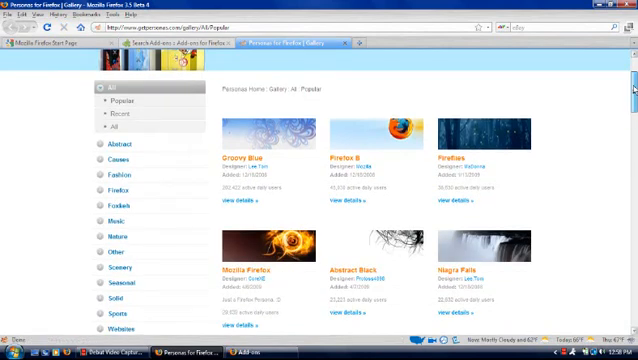
{"action": "scroll", "scroll_direction": "down", "scroll_amount": 3}
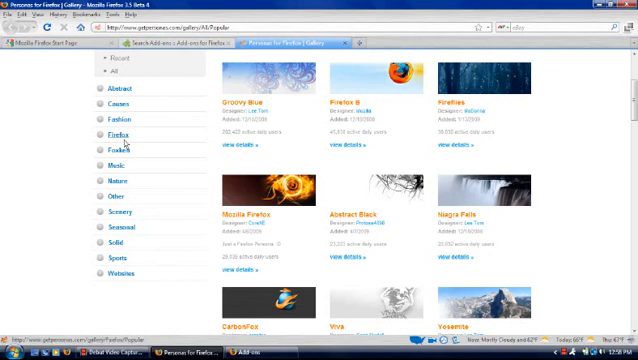
Step: Filter the gallery to the Firefox category and scroll through its popular personas
{"action": "left_click", "coordinate": [112, 134]}
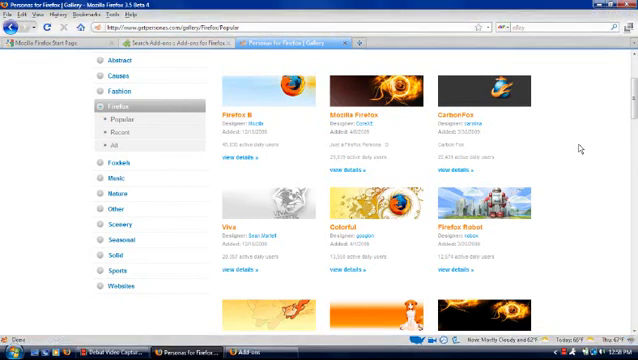
{"action": "scroll", "scroll_direction": "down", "scroll_amount": 3}
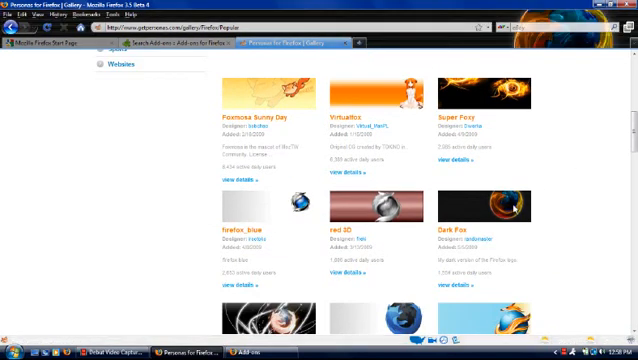
{"action": "mouse_move", "coordinate": [537, 195]}
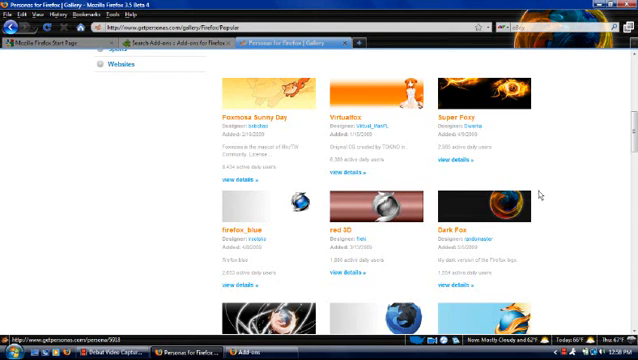
{"action": "scroll", "scroll_direction": "down", "scroll_amount": 3}
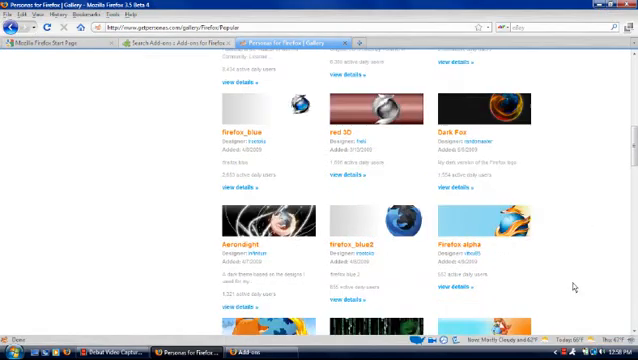
{"action": "scroll", "scroll_direction": "down", "scroll_amount": 3}
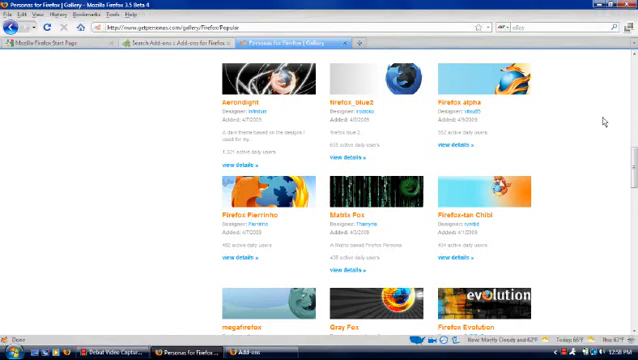
{"action": "scroll", "scroll_direction": "down", "scroll_amount": 3}
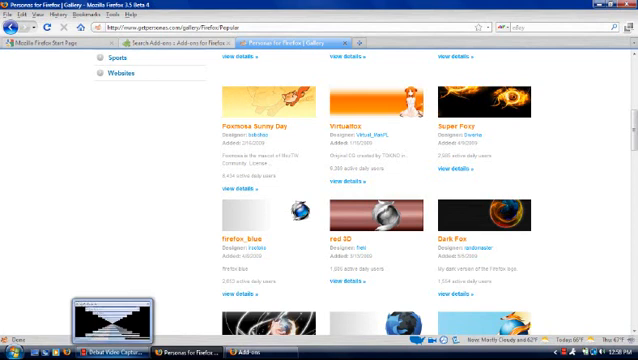